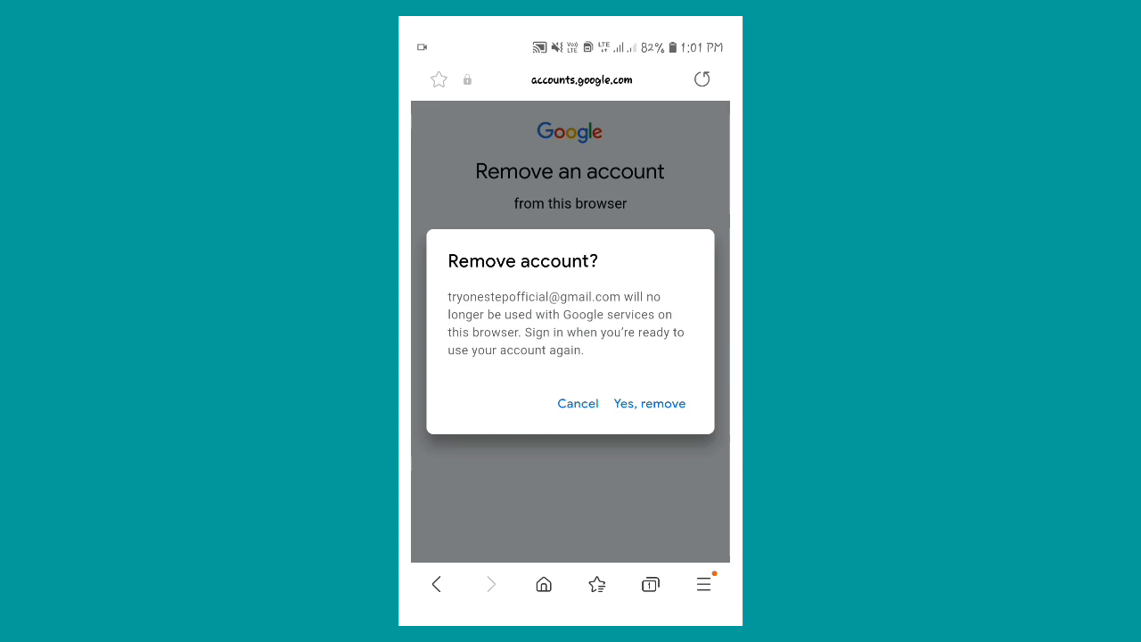
# Step: Confirm 'Yes, remove' to drop the saved account from the browser
pyautogui.click(649, 403)
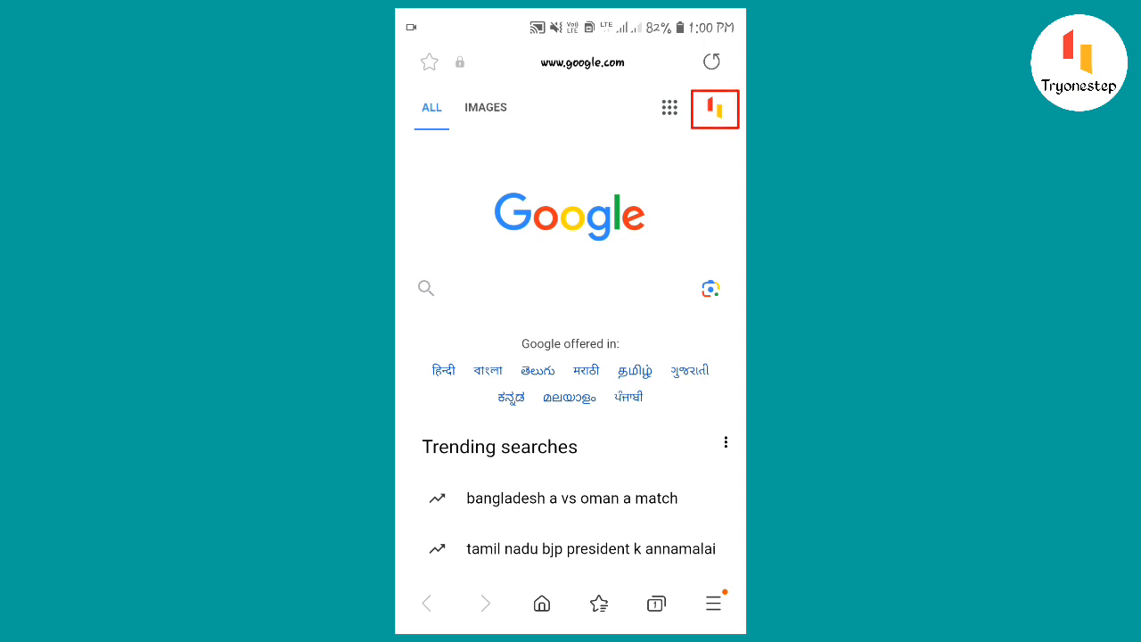
# Step: Open the signed-in account's options from the profile avatar to sign out
pyautogui.click(714, 109)
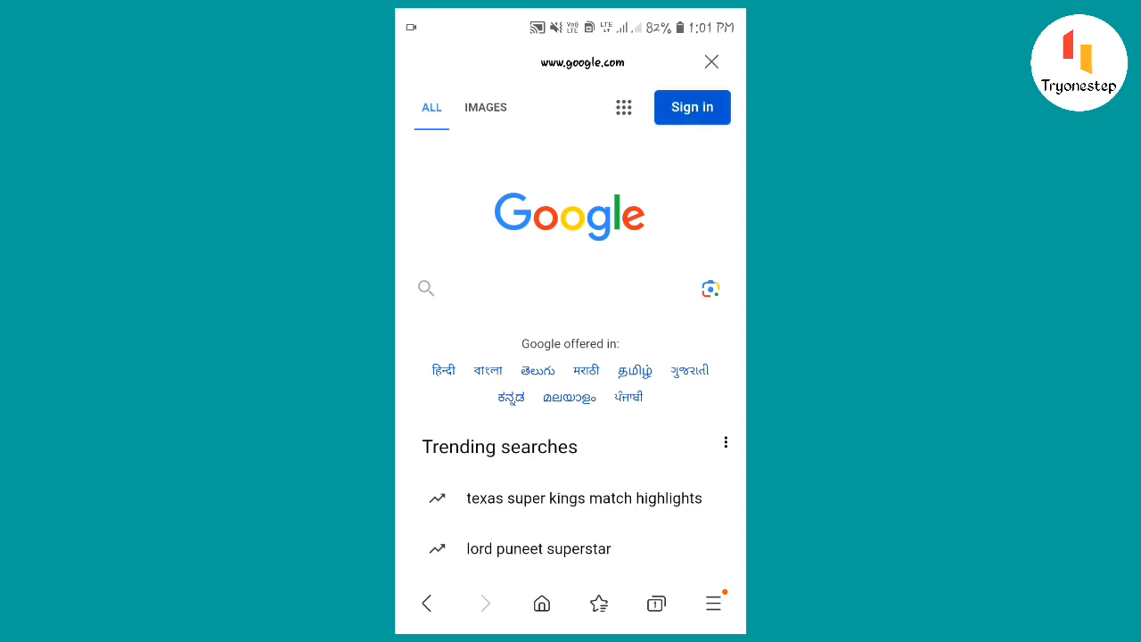
# Step: Tap Sign in on the Google homepage to reach the Choose an account page
pyautogui.click(691, 107)
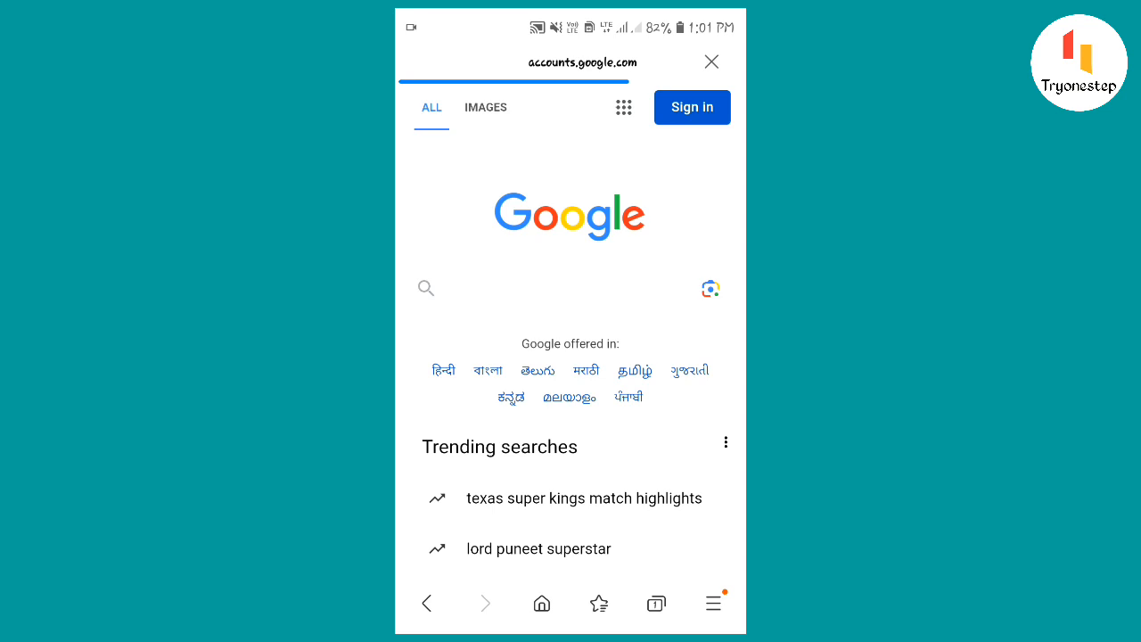
pyautogui.click(691, 107)
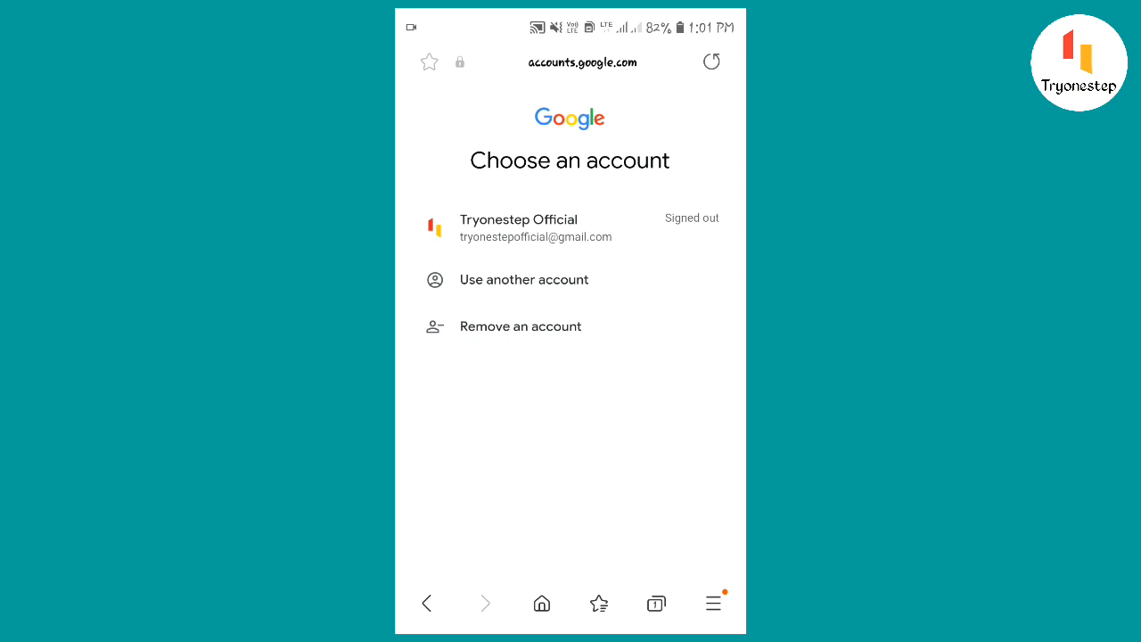
# Step: Remove the signed-out account via Remove an account, its minus icon, and 'Yes, remove'
pyautogui.click(520, 325)
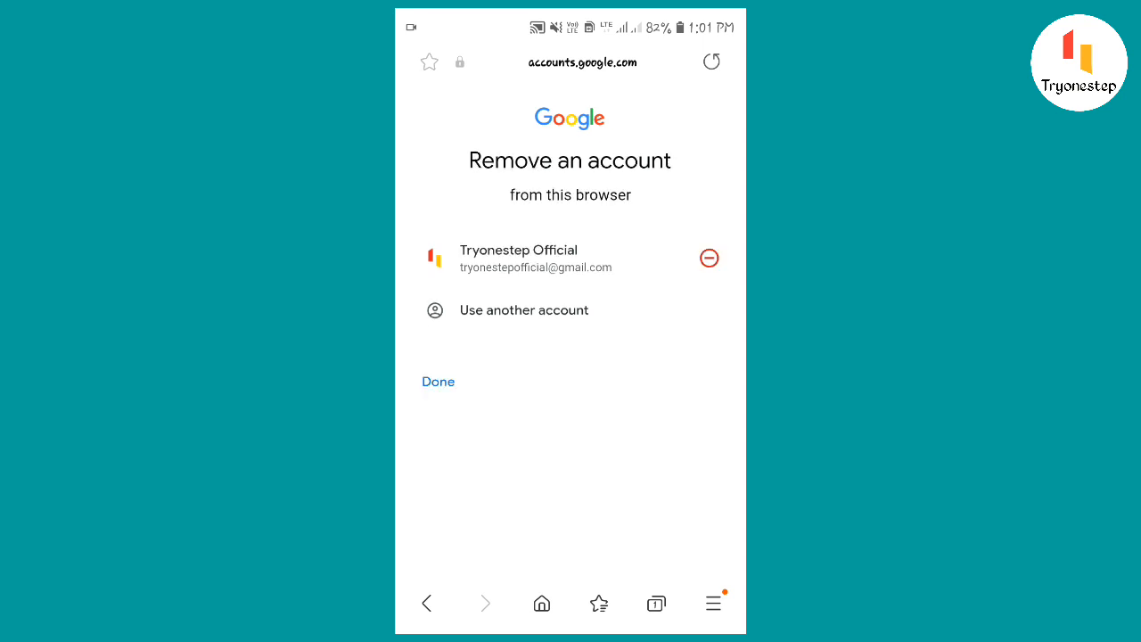
pyautogui.moveTo(709, 258)
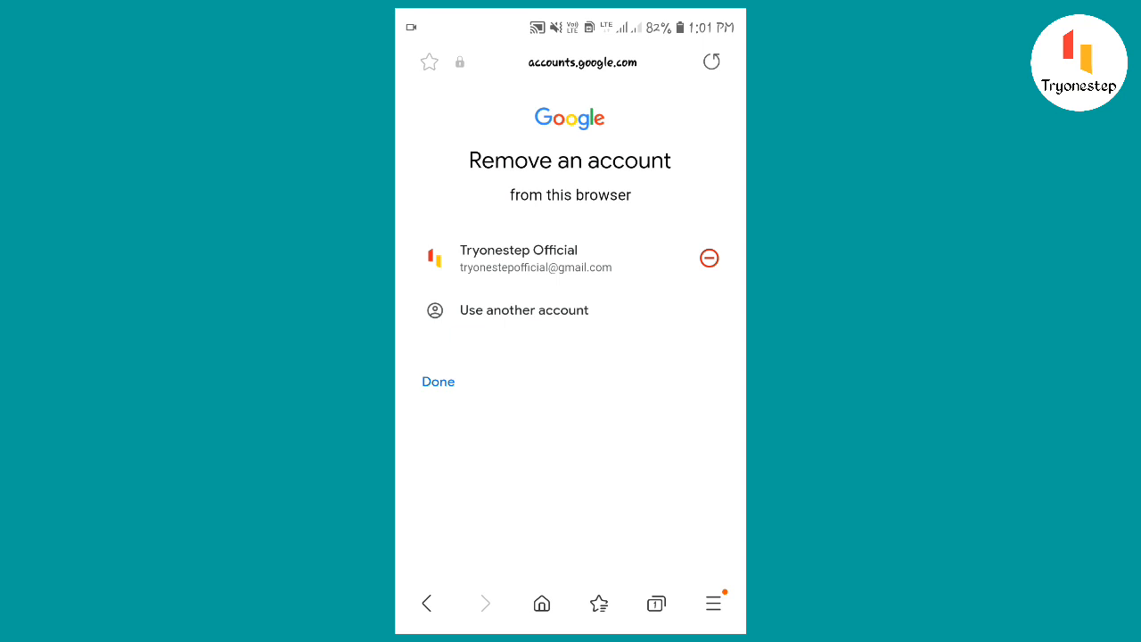
pyautogui.click(709, 258)
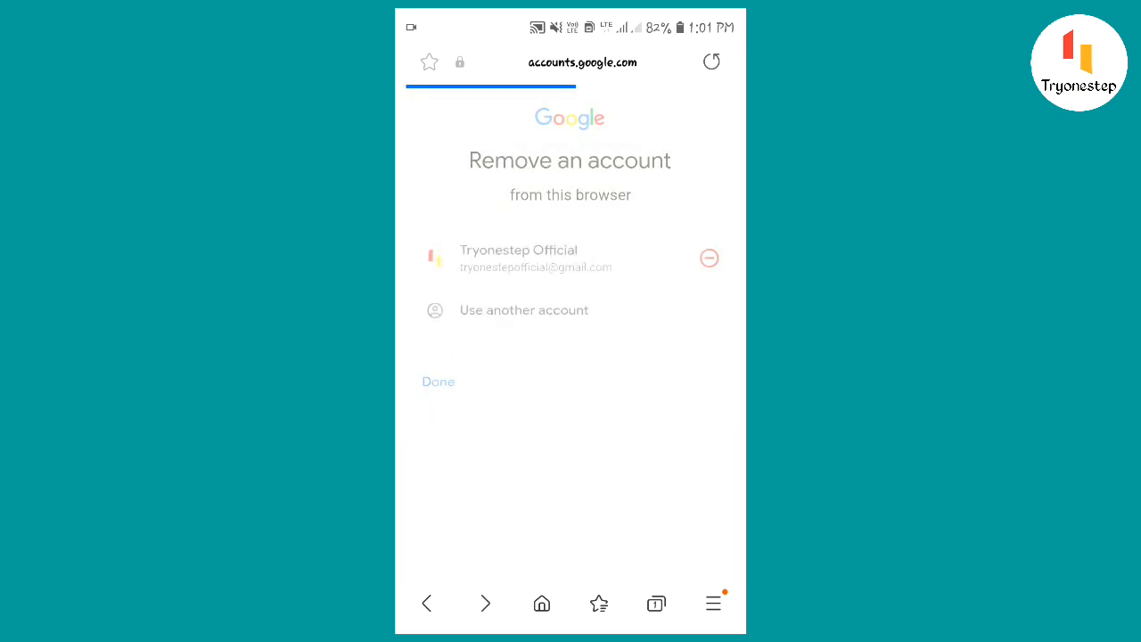
pyautogui.click(524, 309)
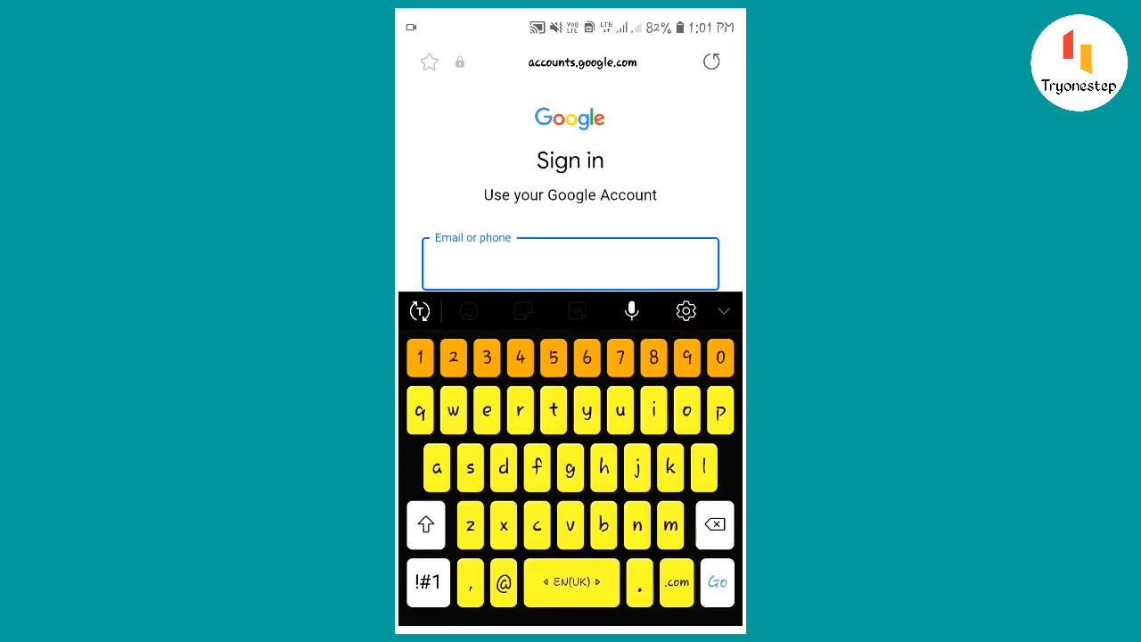